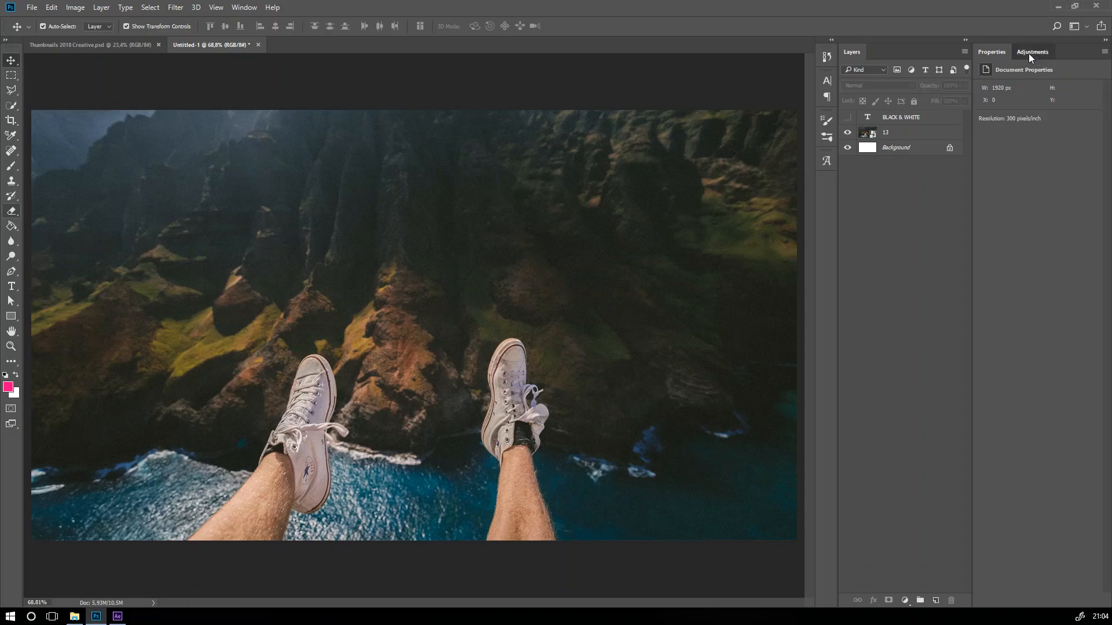
Step: Add a Black & White adjustment from the Adjustments panel, revealing the blue 'BLACK & WHITE' headline
click(1053, 51)
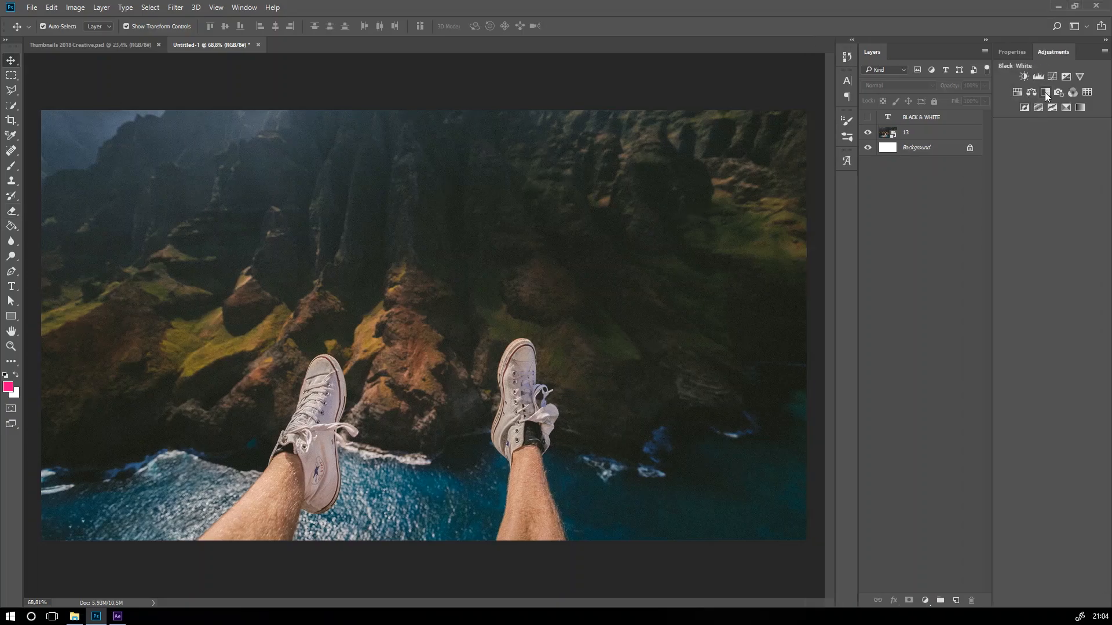
click(1046, 92)
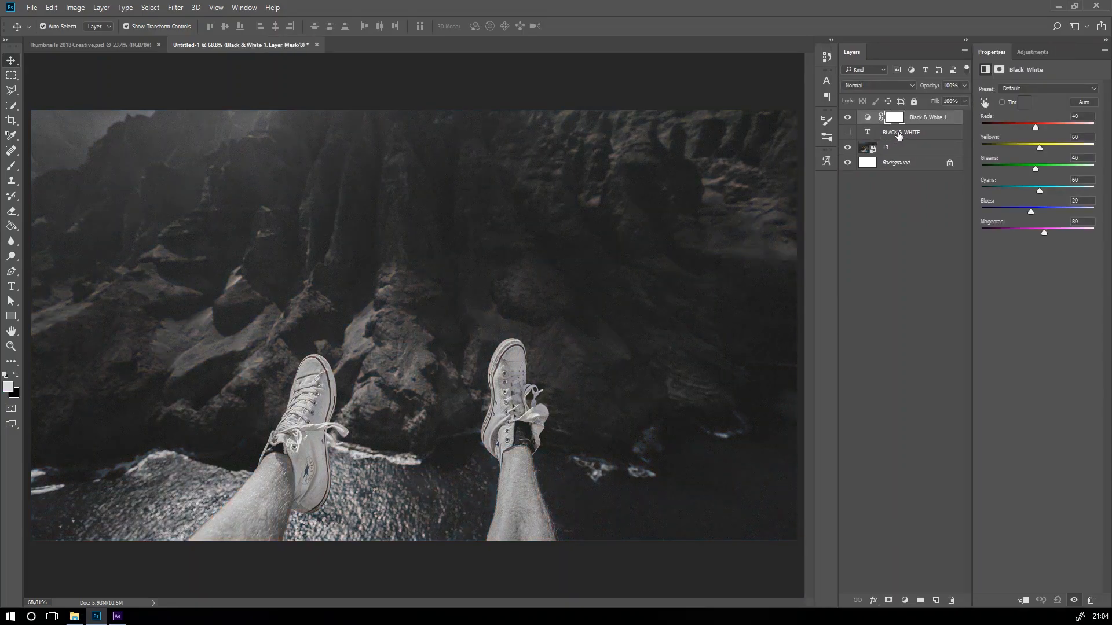
click(847, 133)
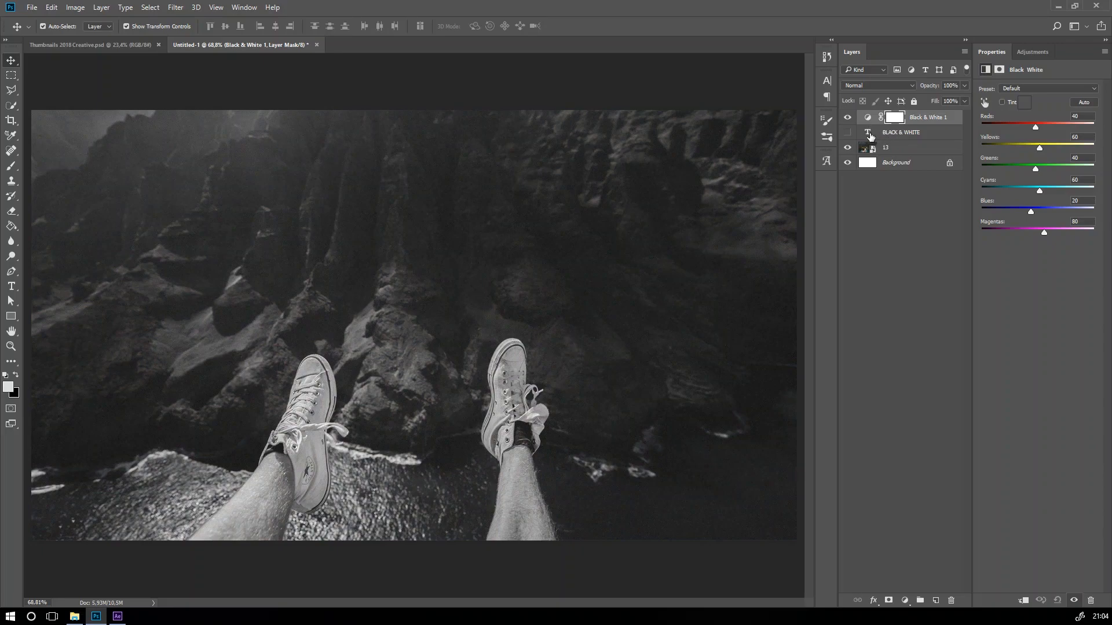
click(846, 135)
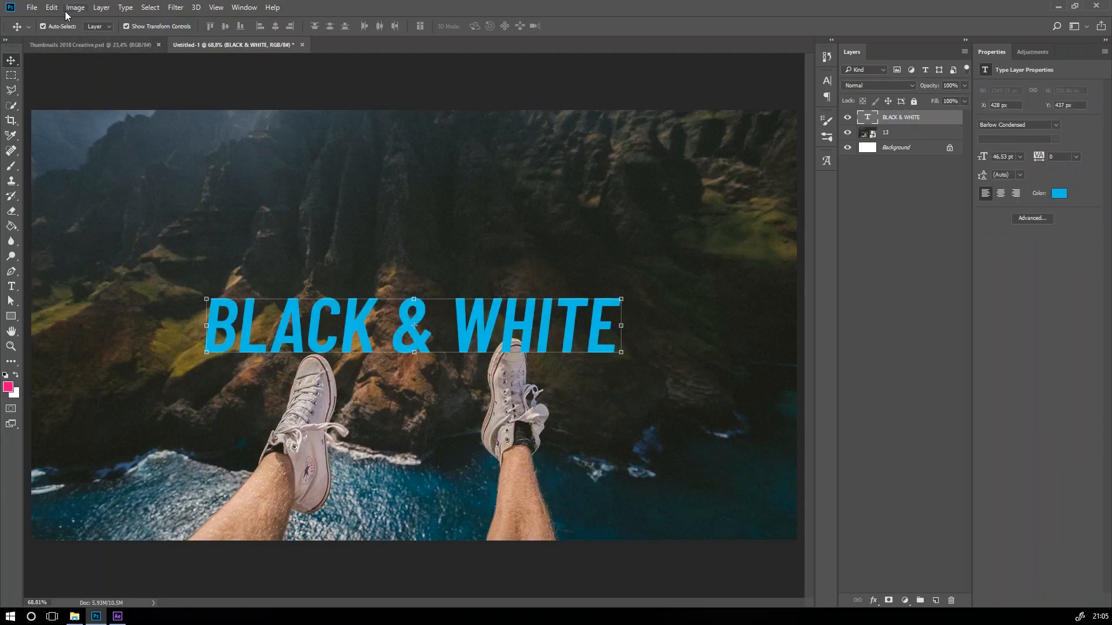
Step: Select the cliff photo layer and apply Image > Adjustments > Black & White to preview it in greyscale
click(75, 7)
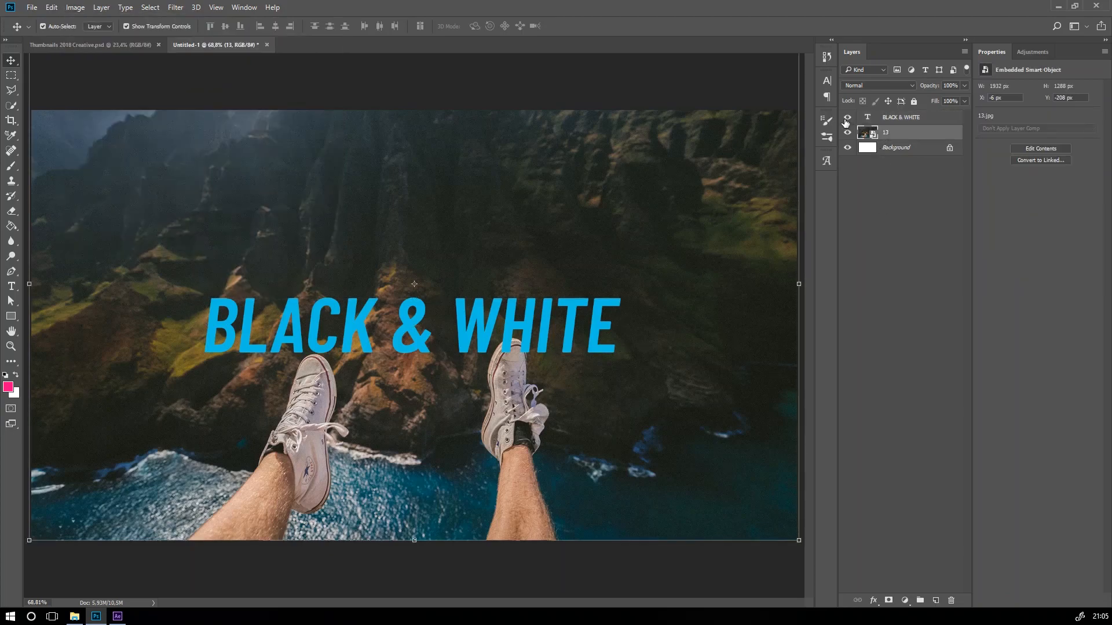
click(75, 7)
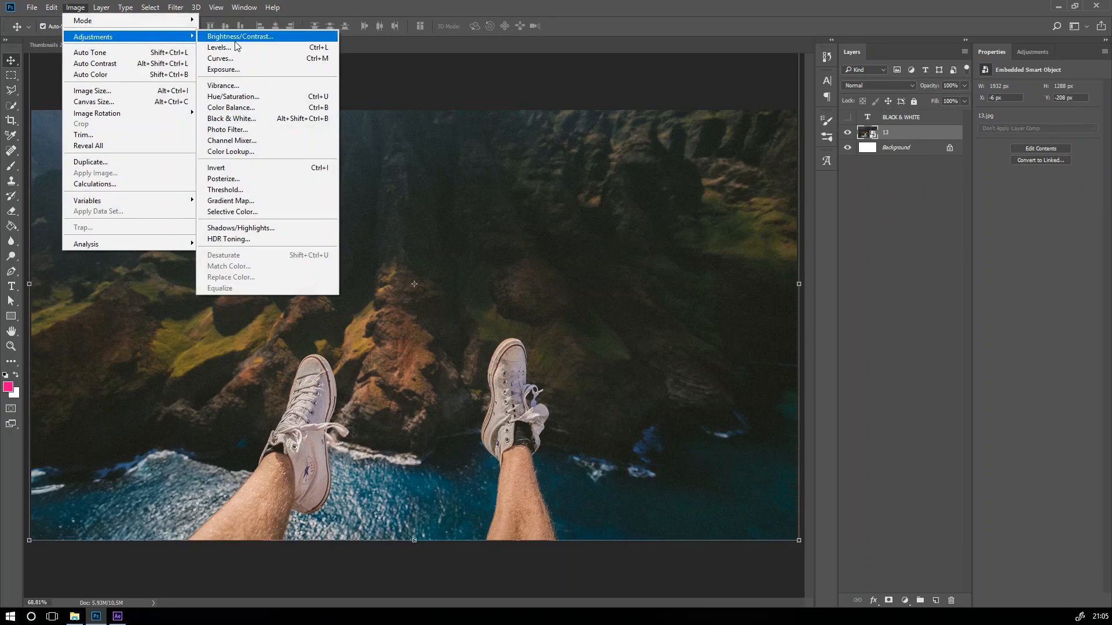
mouse_move(230, 118)
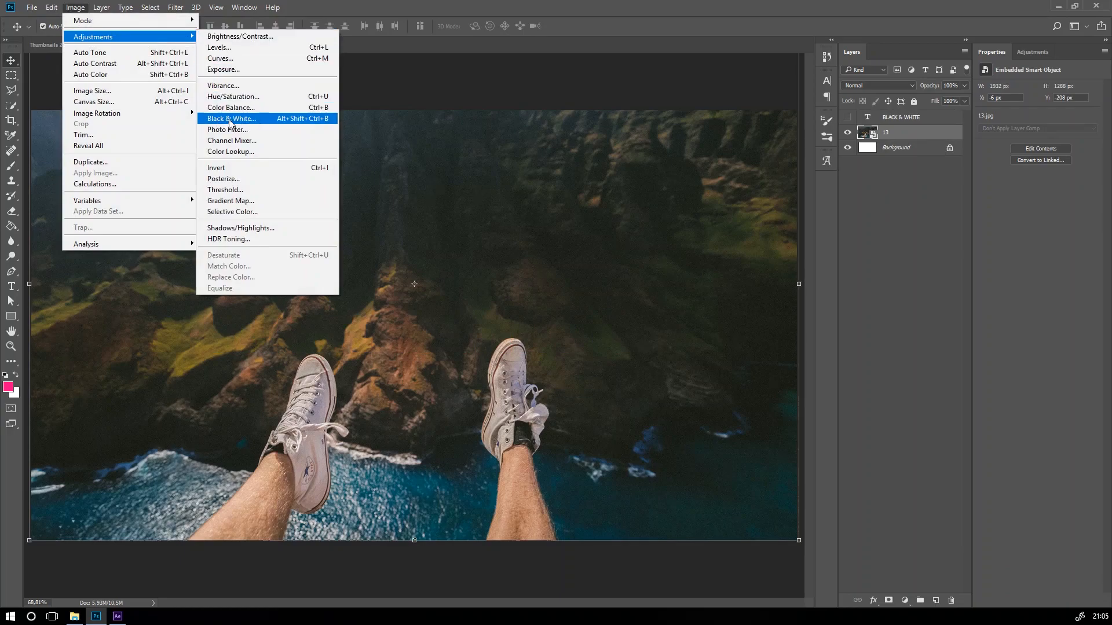
click(230, 118)
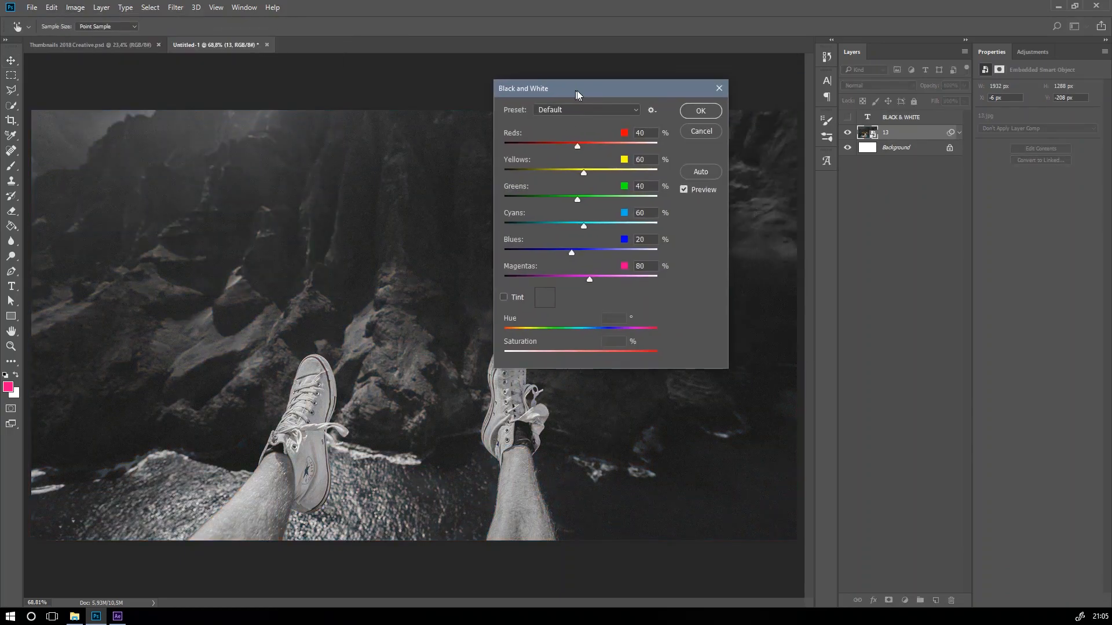